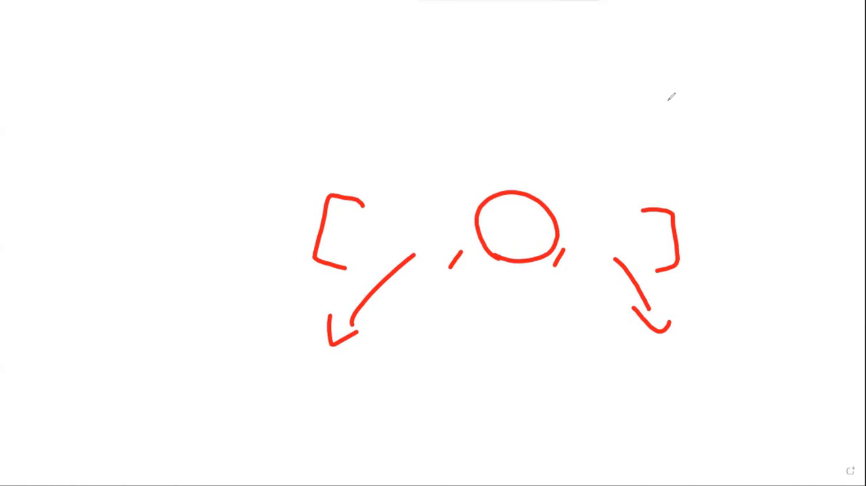
mouse_move(599, 42)
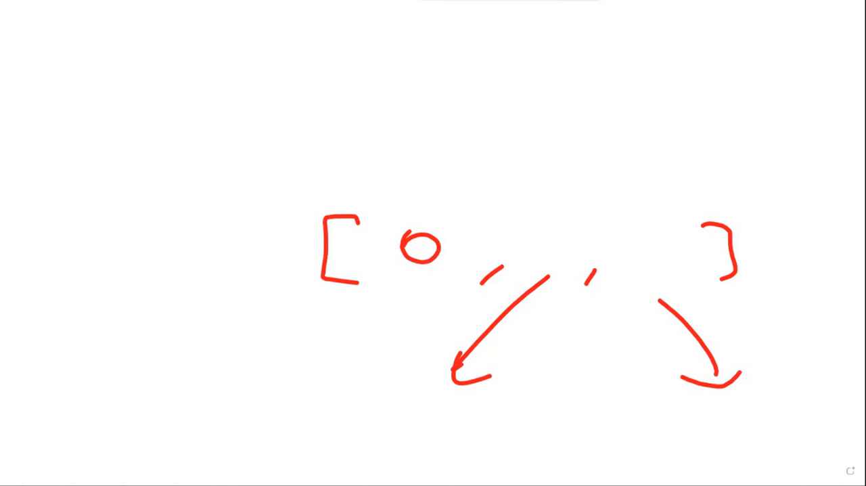
mouse_move(437, 35)
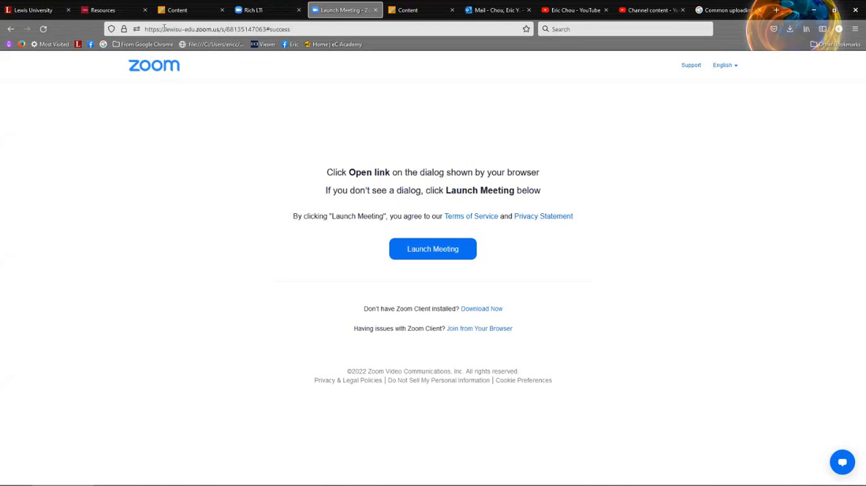
Switch to the Programming Languages course page and scroll to the Office Hours for Spring 2022 announcement
left_click(189, 9)
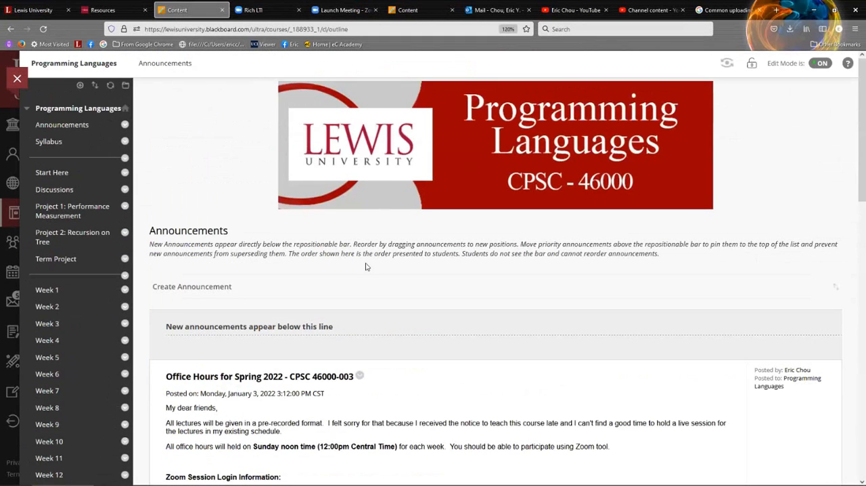
scroll("down", 3)
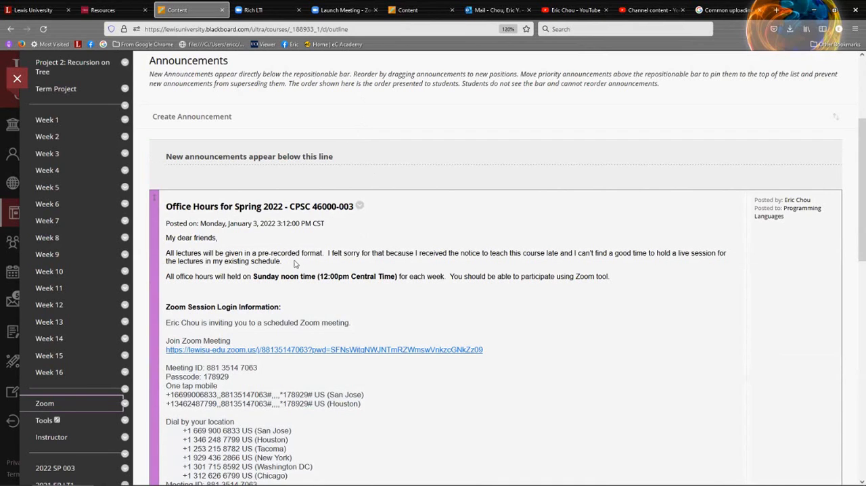
mouse_move(303, 256)
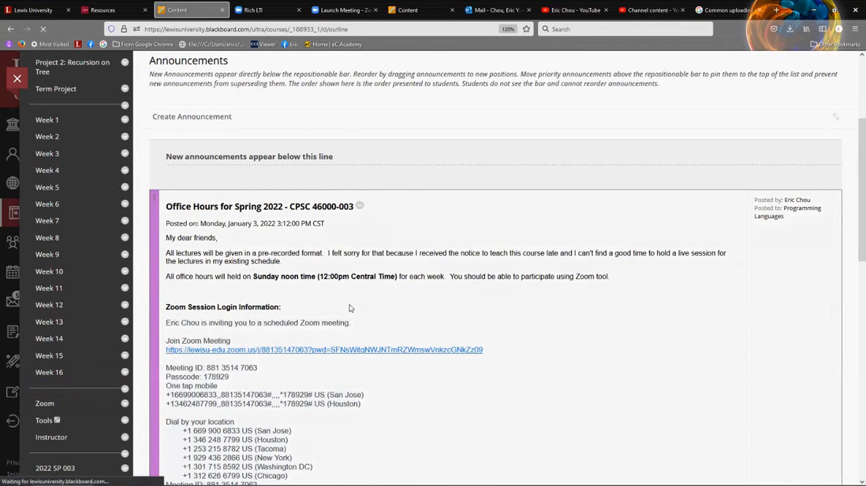
Browse the Week 16 chatbot Programming Assignment and its sample dialog, ending back at the top of the assignment
scroll("down", 3)
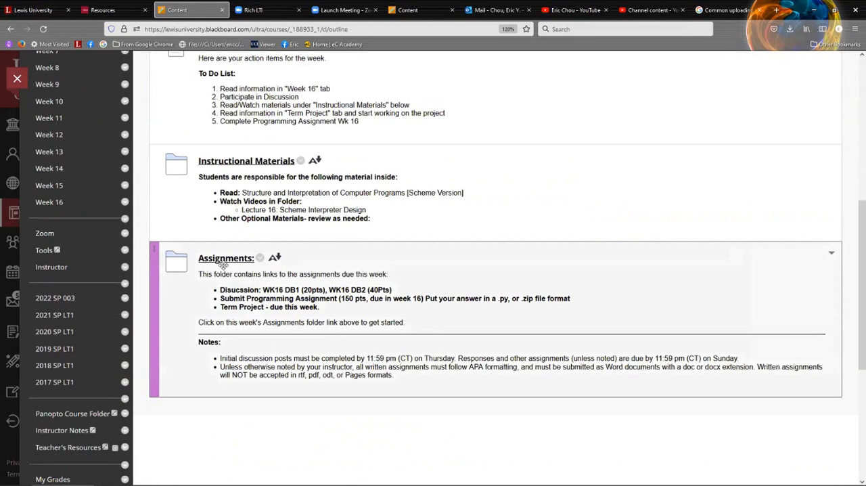
left_click(224, 257)
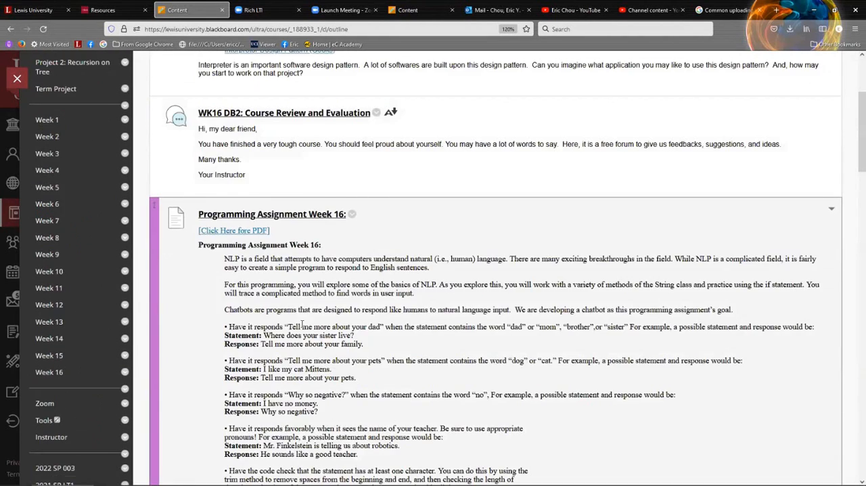
scroll("down", 3)
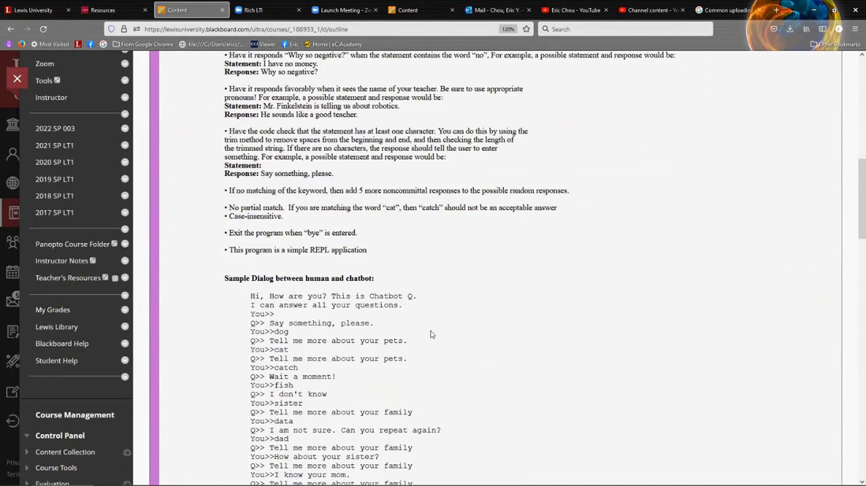
scroll("down", 3)
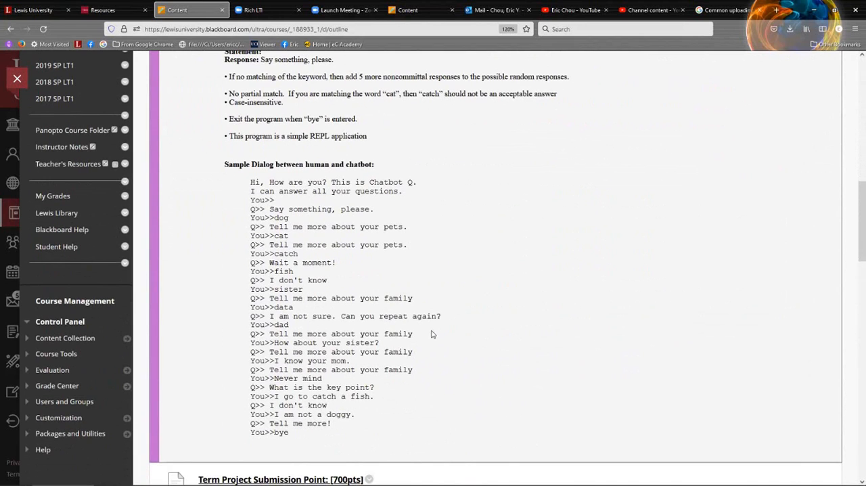
scroll("up", 3)
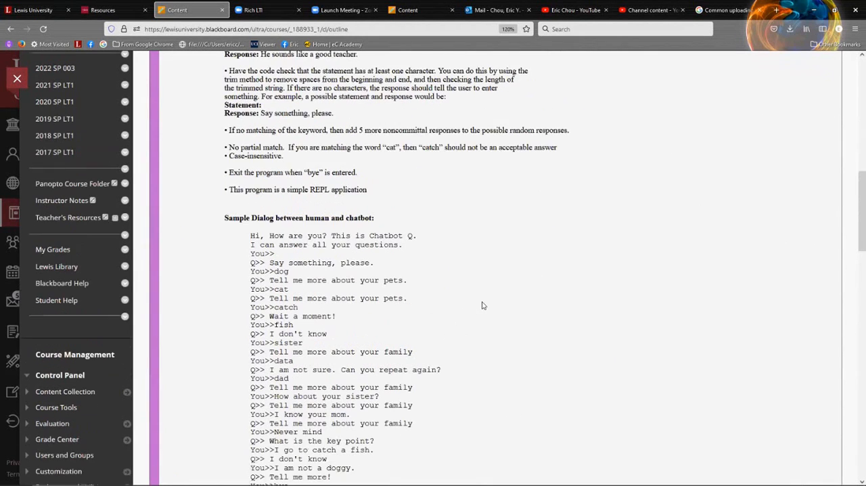
scroll("up", 3)
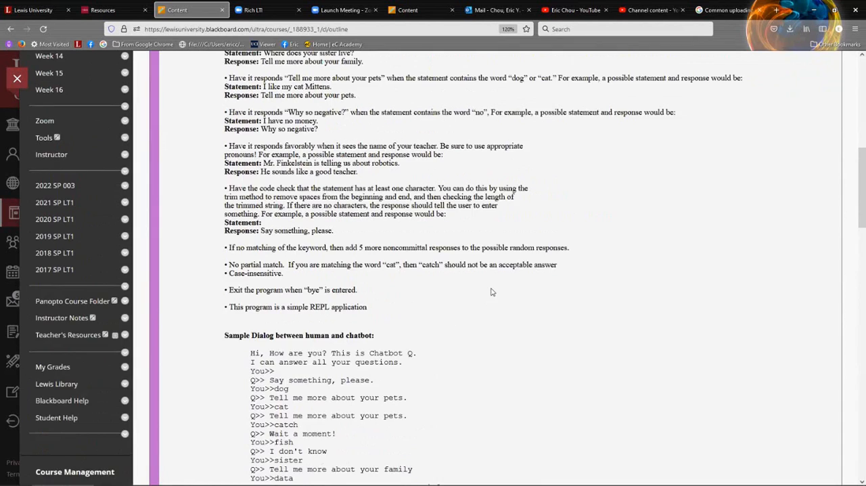
scroll("up", 3)
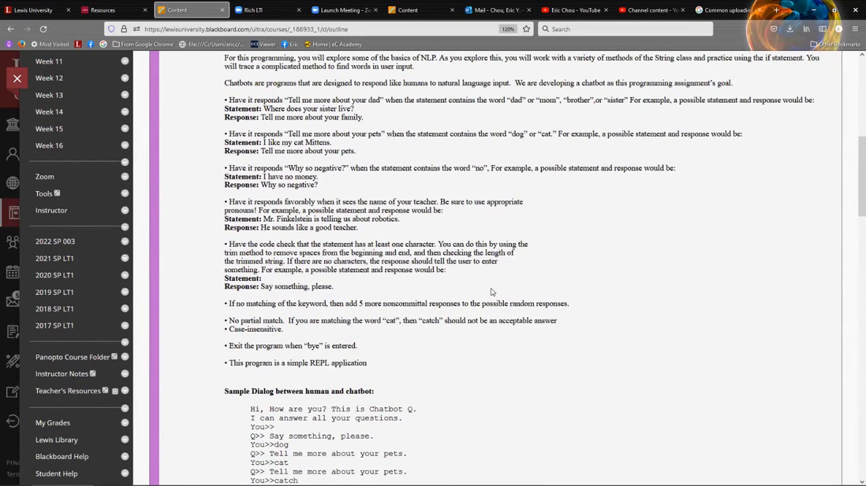
scroll("up", 3)
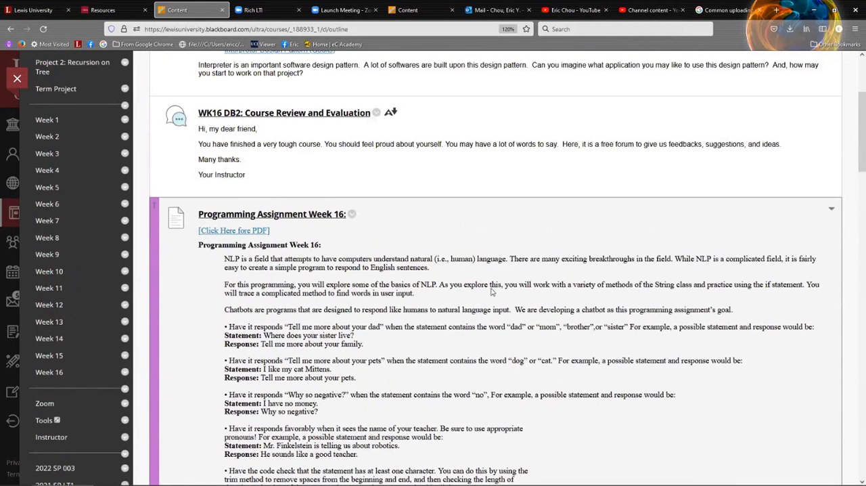
scroll("up", 3)
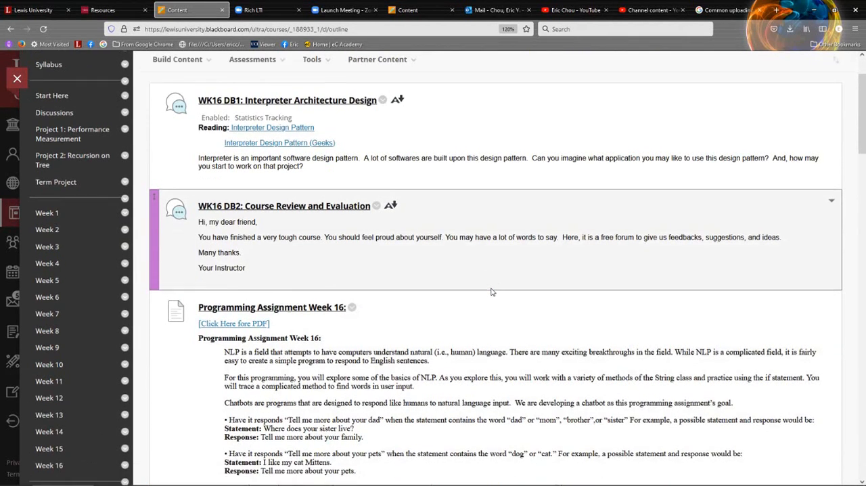
scroll("down", 3)
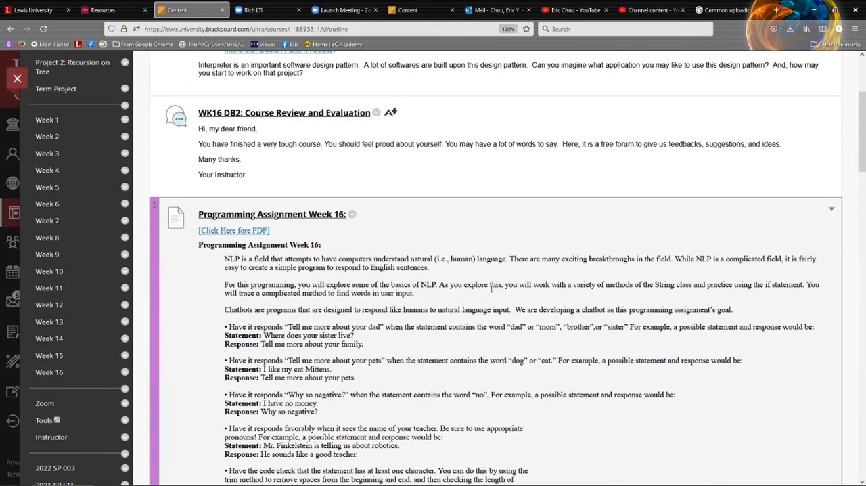
mouse_move(457, 318)
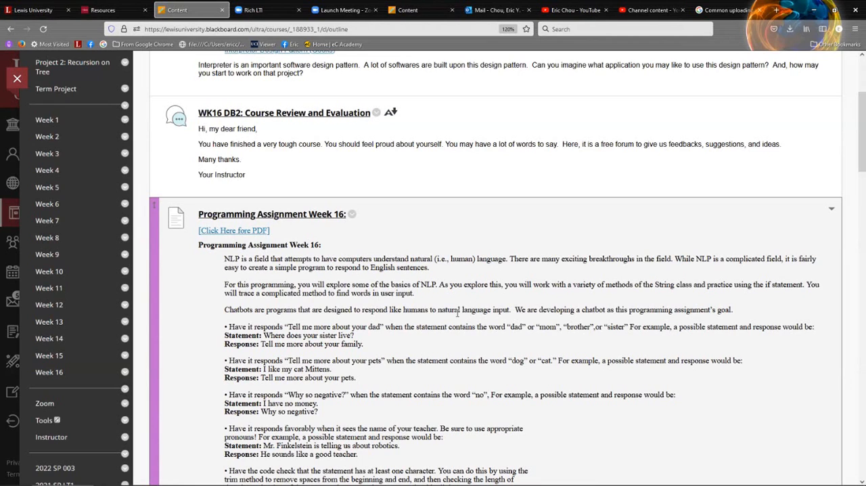
scroll("down", 3)
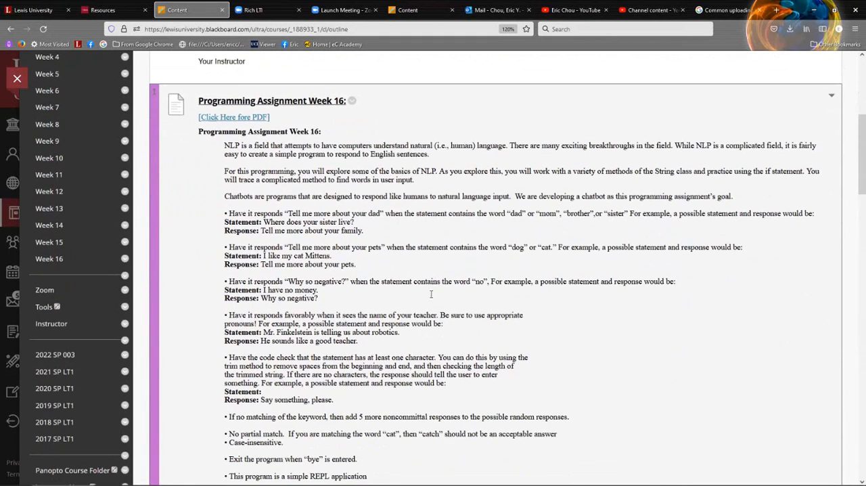
mouse_move(474, 271)
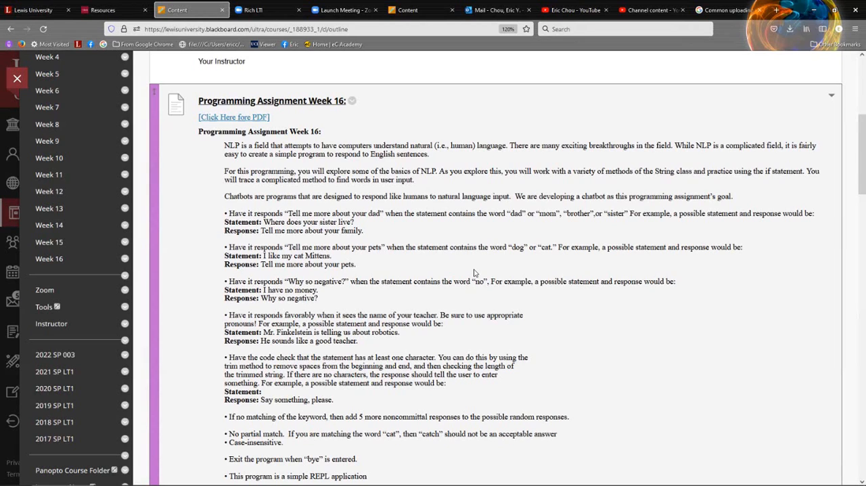
mouse_move(478, 270)
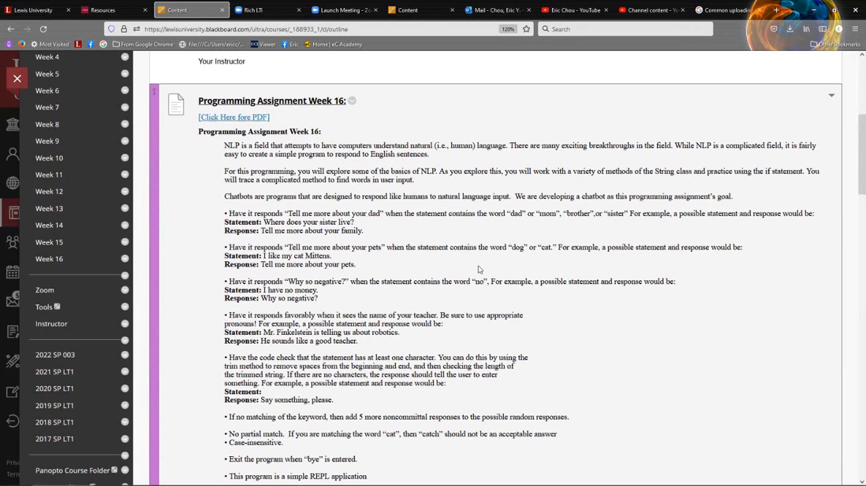
mouse_move(500, 265)
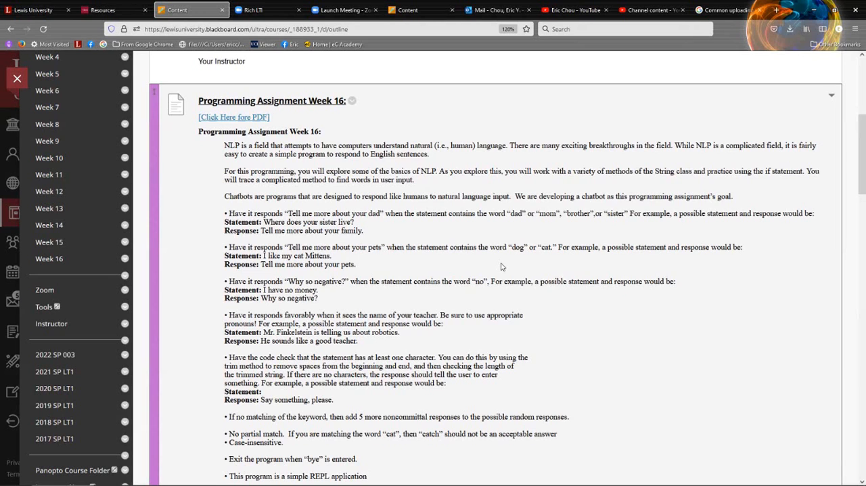
scroll("down", 3)
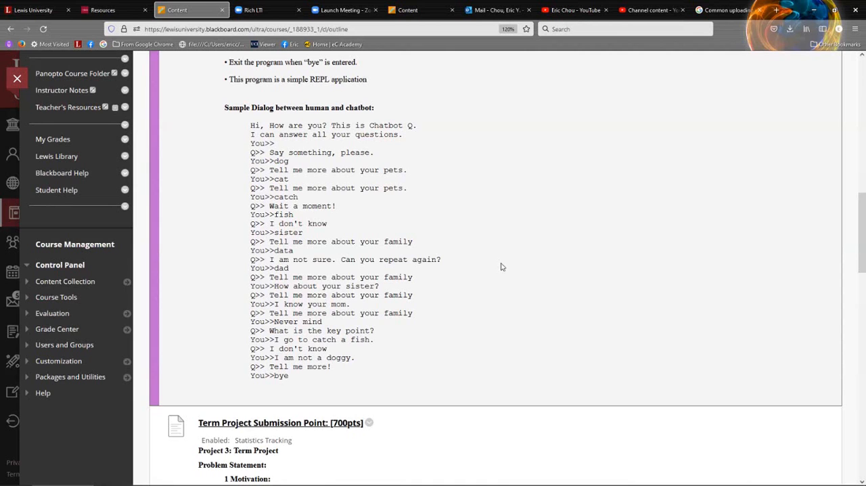
scroll("up", 3)
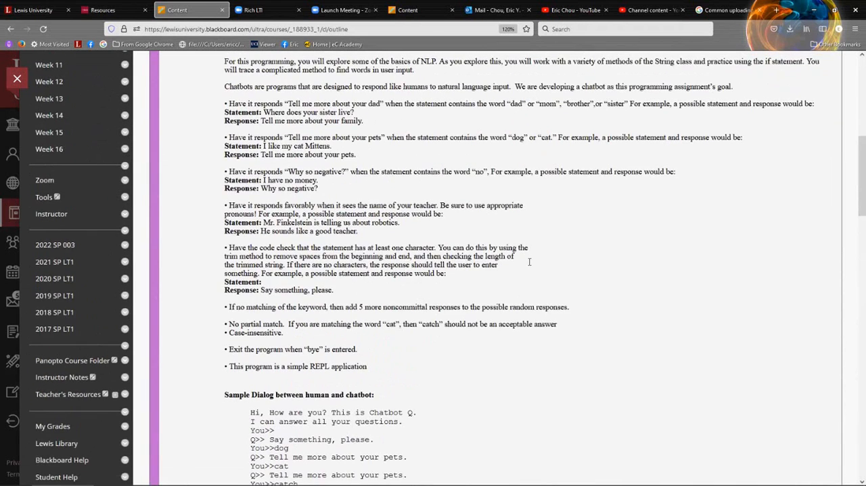
scroll("up", 3)
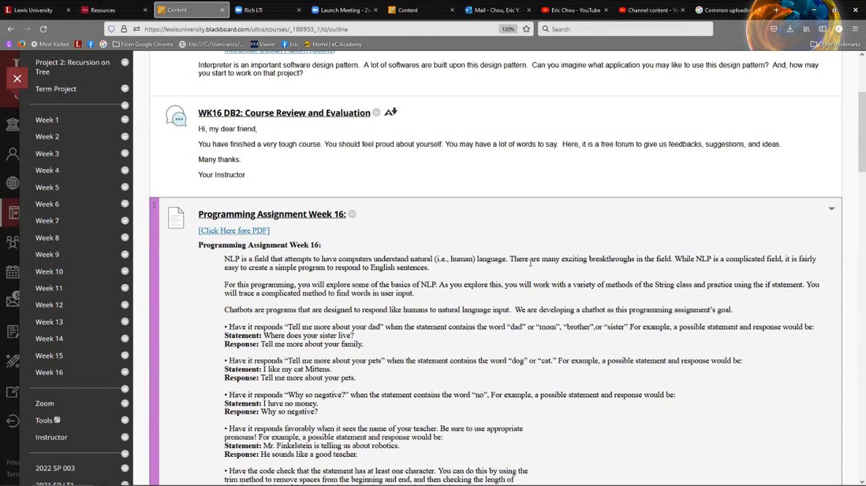
mouse_move(550, 276)
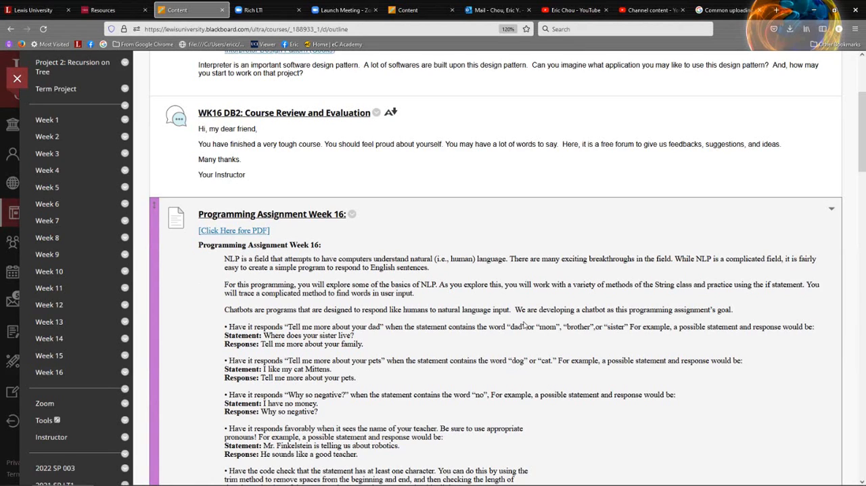
mouse_move(615, 276)
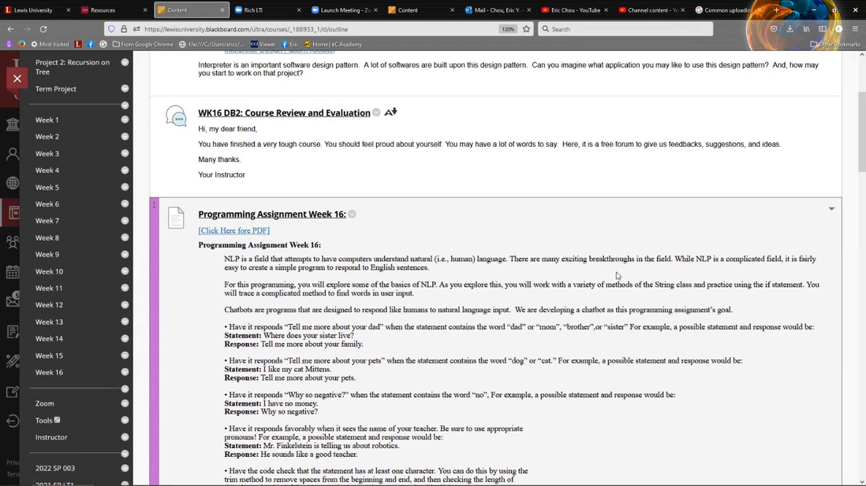
mouse_move(592, 187)
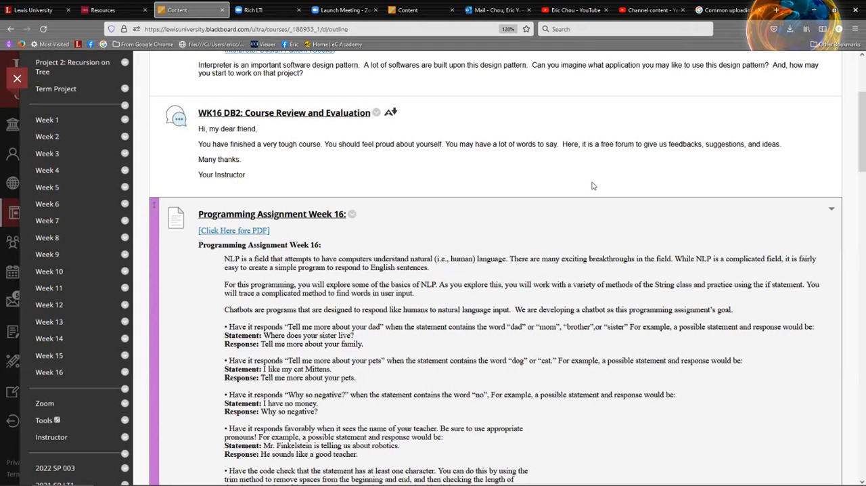